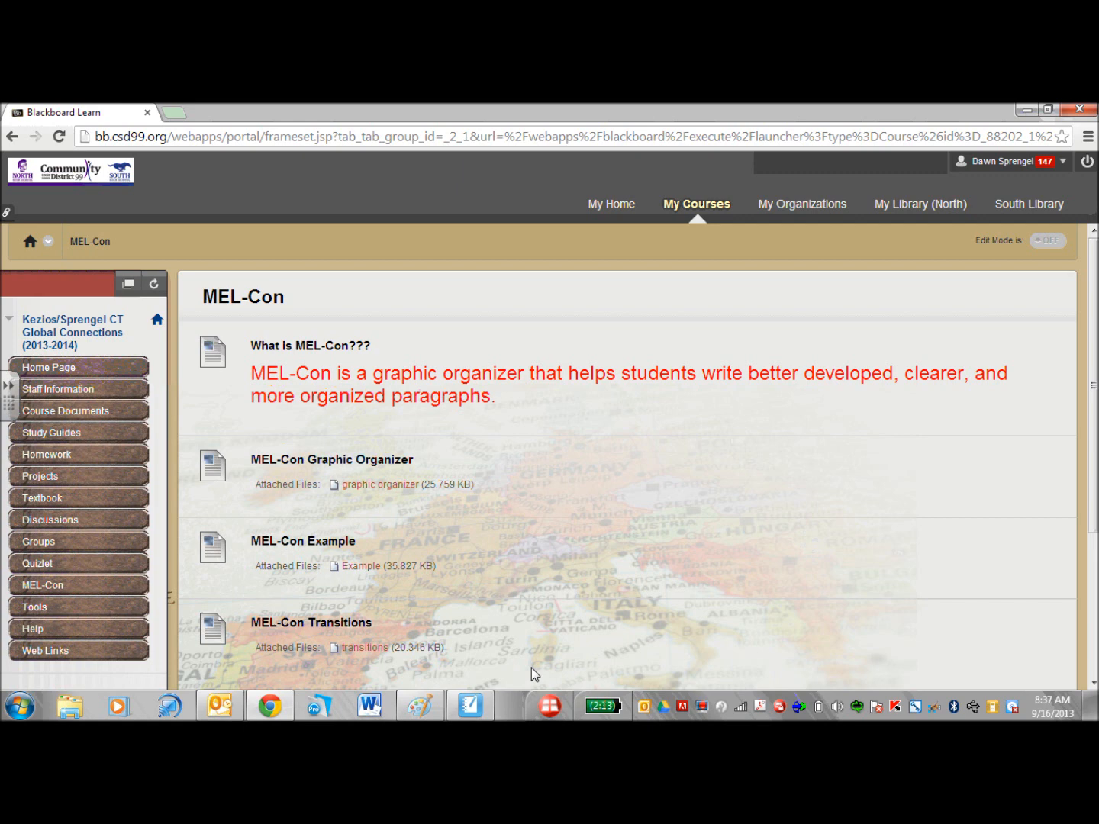
{"action": "mouse_move", "coordinate": [52, 563]}
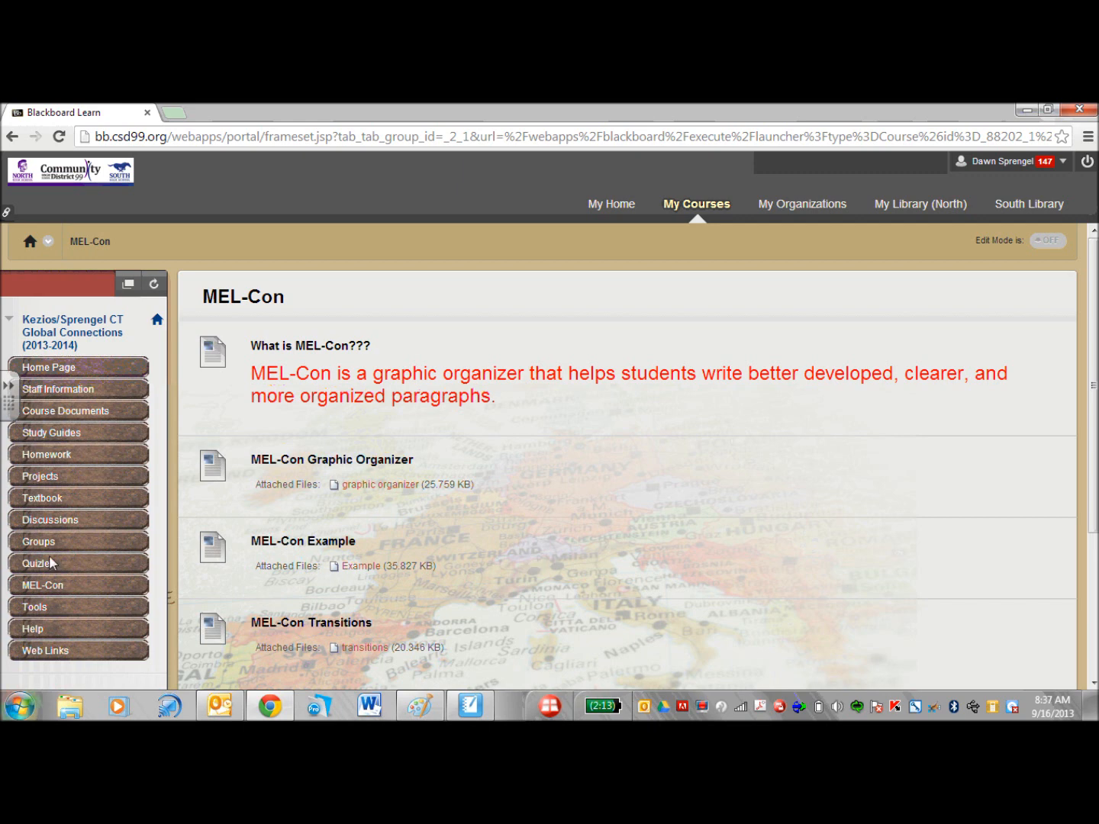
{"action": "mouse_move", "coordinate": [461, 589]}
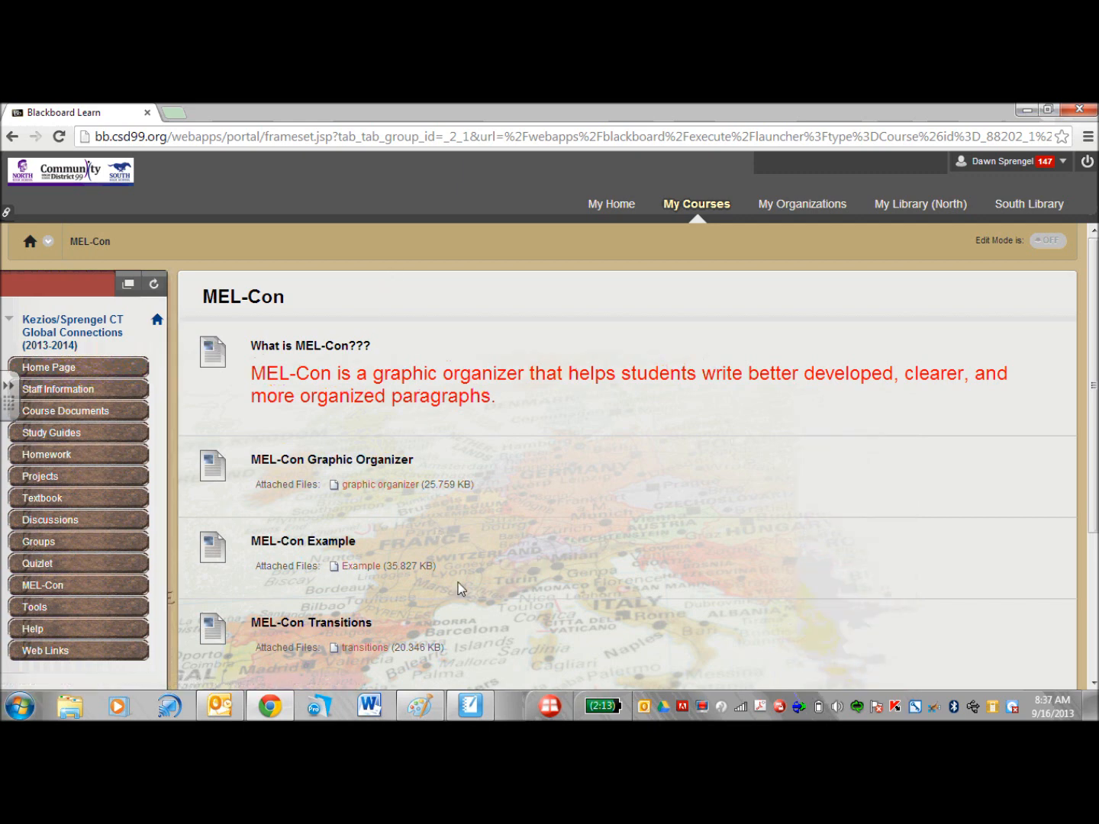
{"action": "mouse_move", "coordinate": [518, 491]}
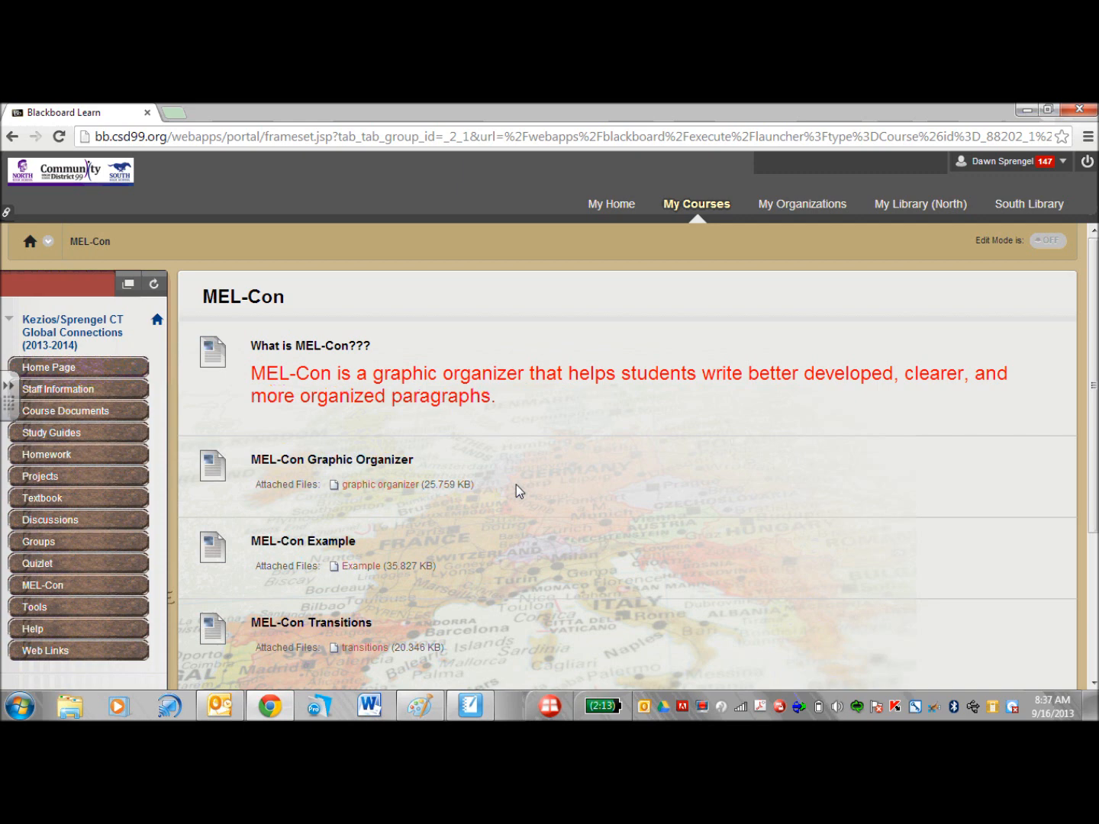
Open the blank MEL-Con organizer, the transitions file and the Egypt geography example from the course page
{"action": "left_click", "coordinate": [379, 484]}
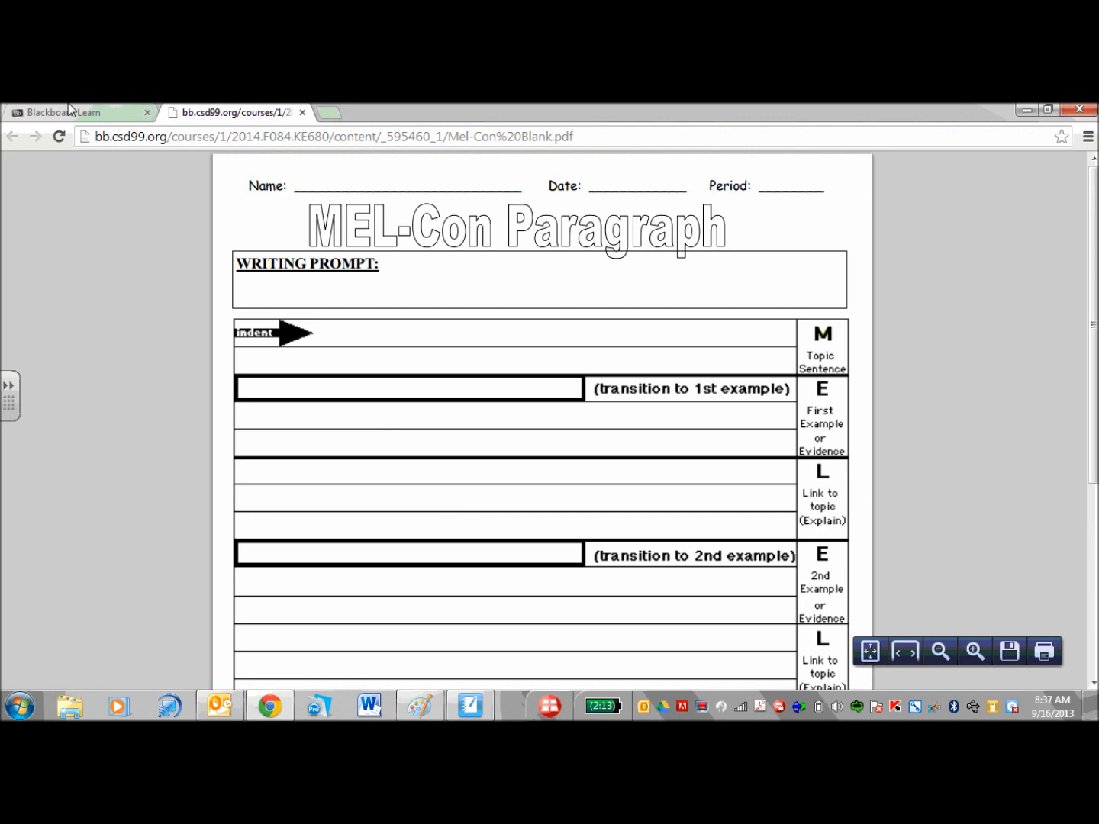
{"action": "left_click", "coordinate": [64, 113]}
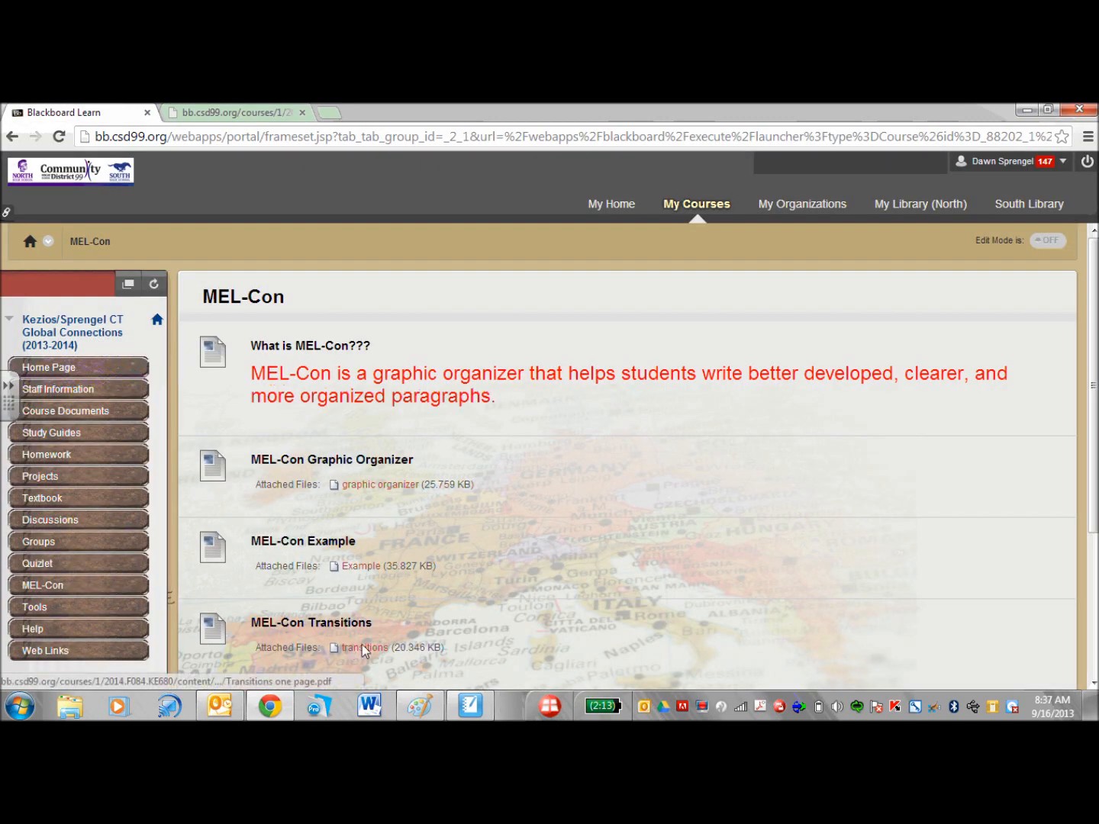
{"action": "left_click", "coordinate": [364, 647]}
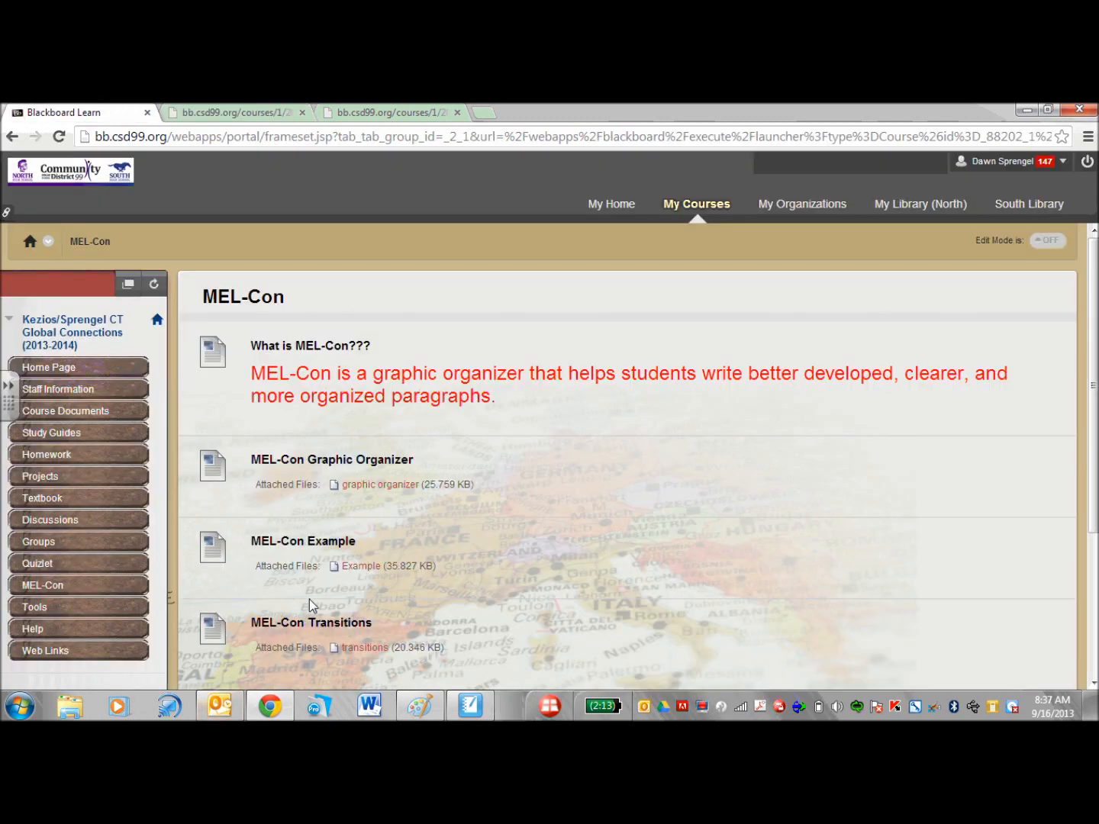
{"action": "left_click", "coordinate": [360, 565]}
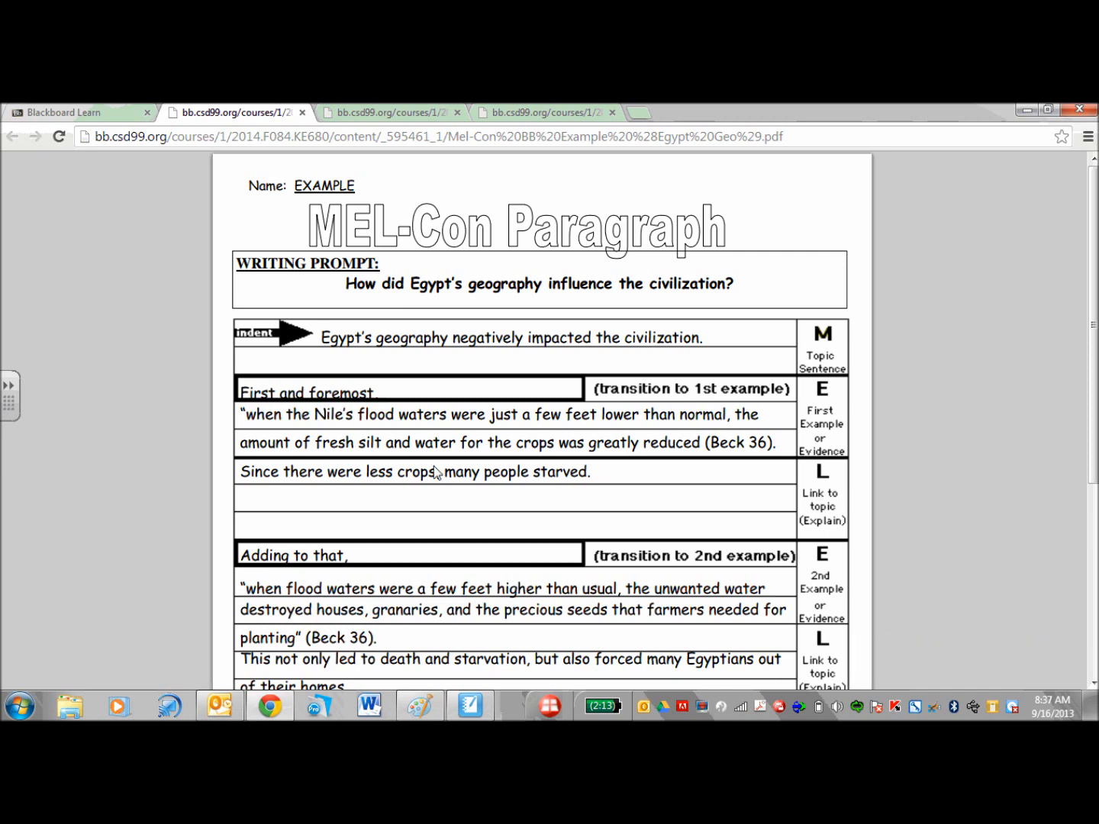
Bring up the shaded Egypt example page in SMART Notebook and show it Full Screen
{"action": "left_click", "coordinate": [470, 705]}
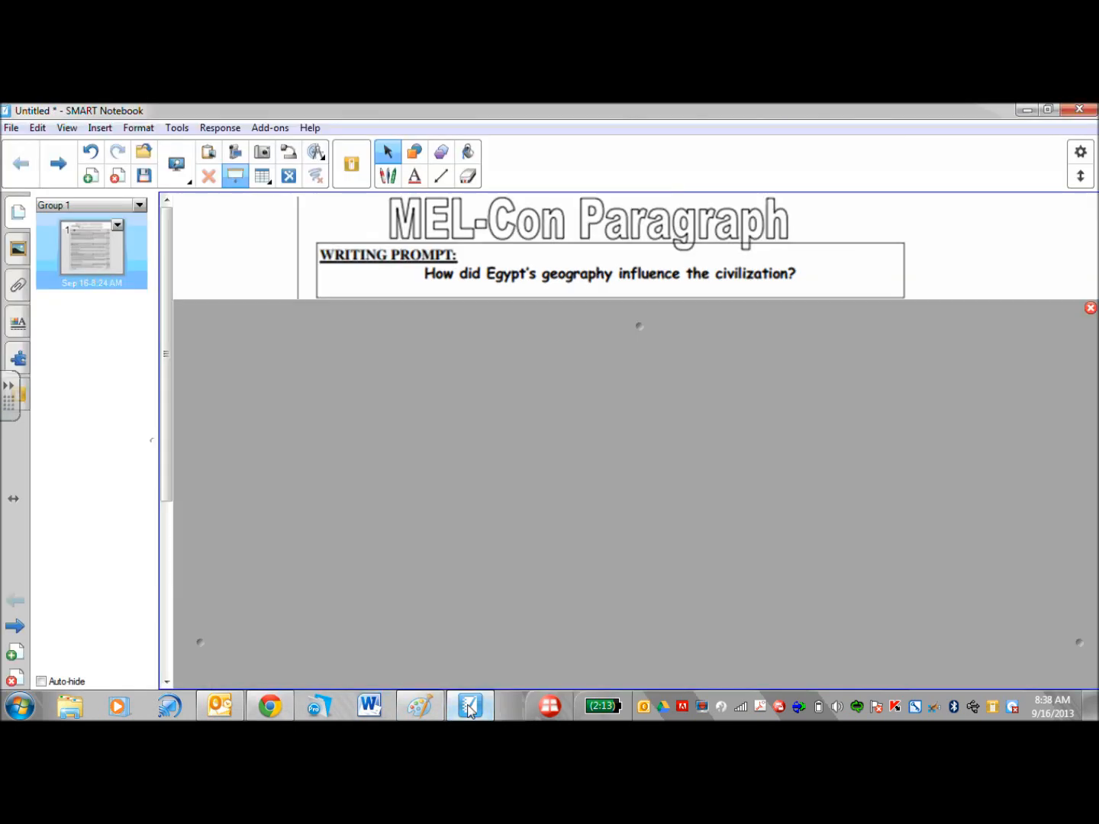
{"action": "left_click", "coordinate": [176, 163]}
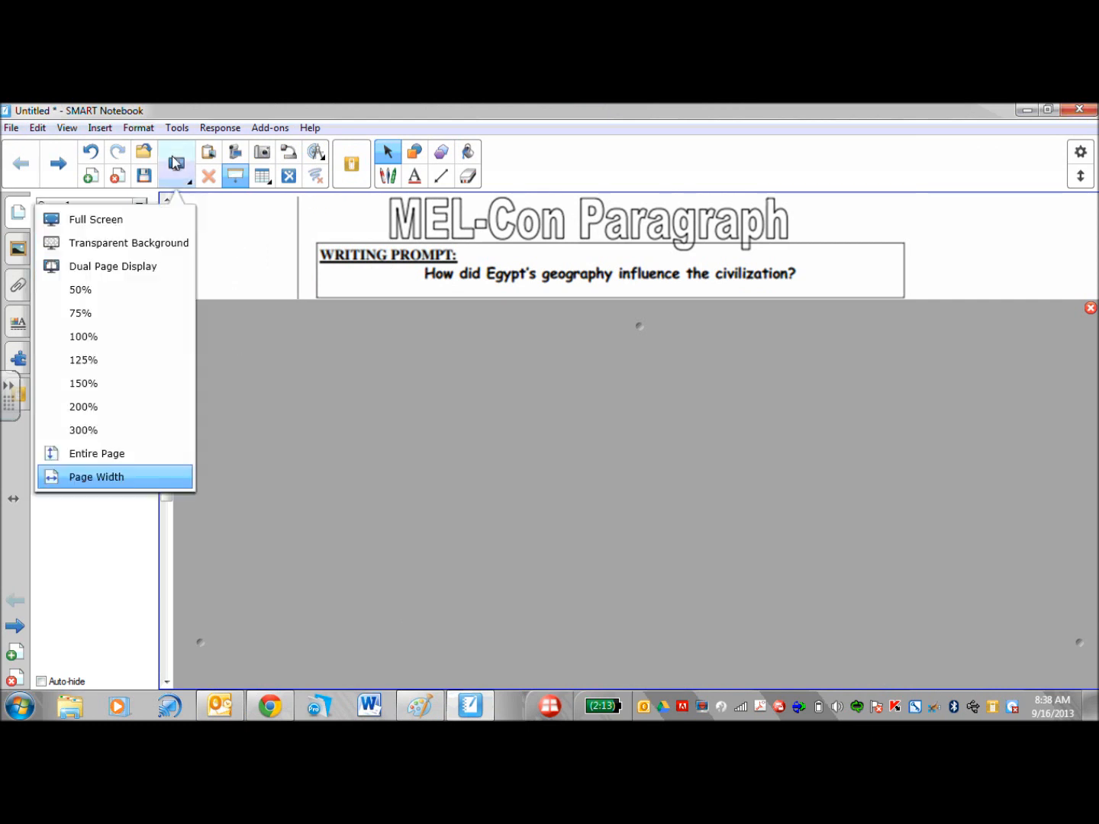
{"action": "left_click", "coordinate": [96, 476]}
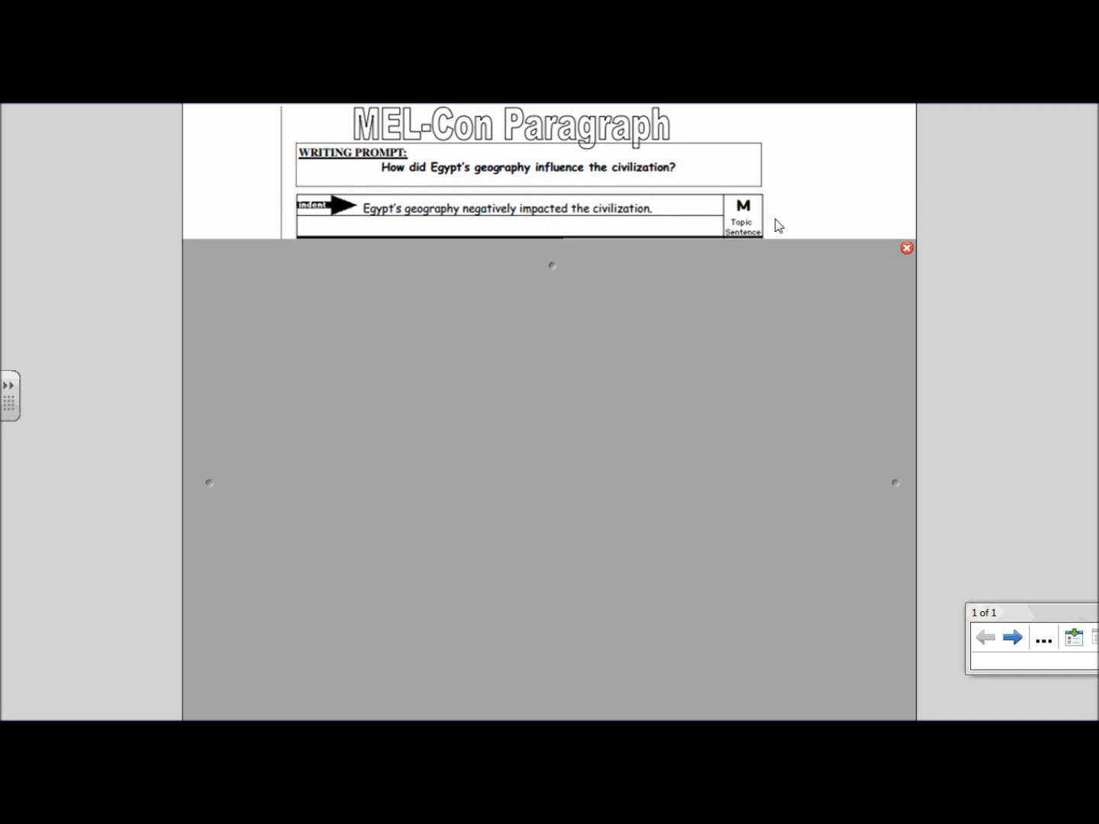
{"action": "mouse_move", "coordinate": [845, 190]}
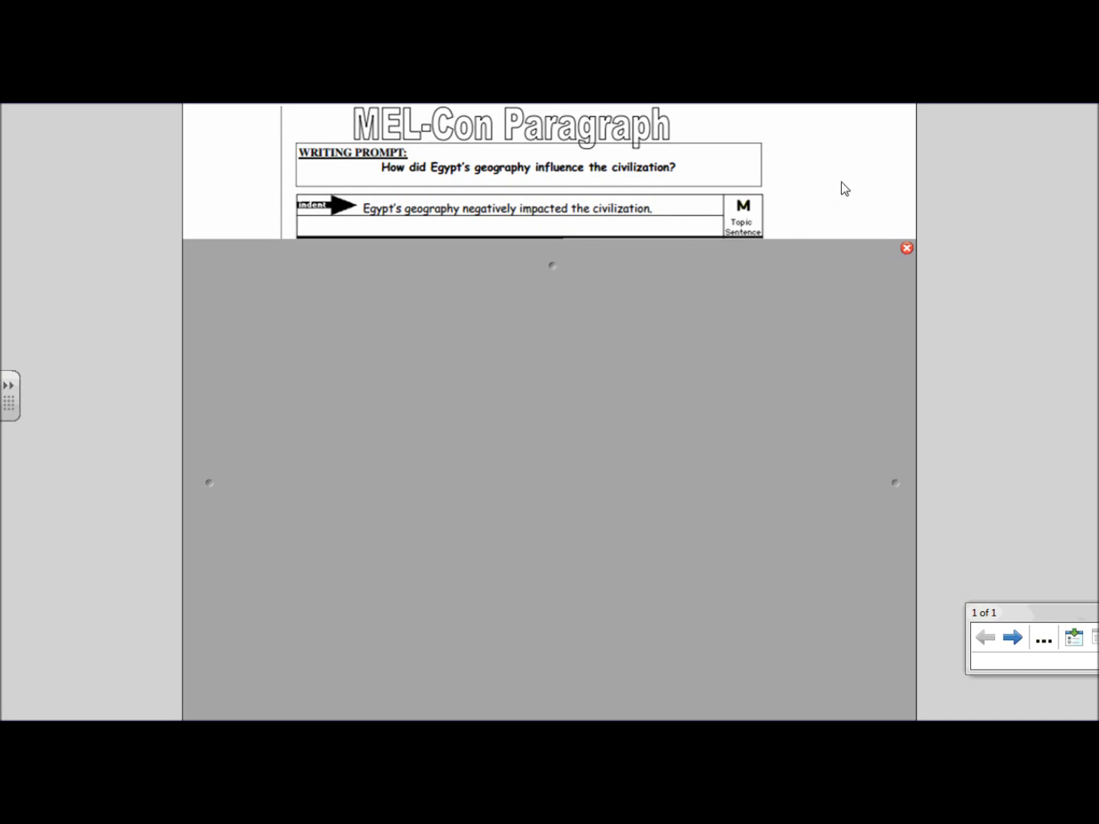
{"action": "mouse_move", "coordinate": [552, 281]}
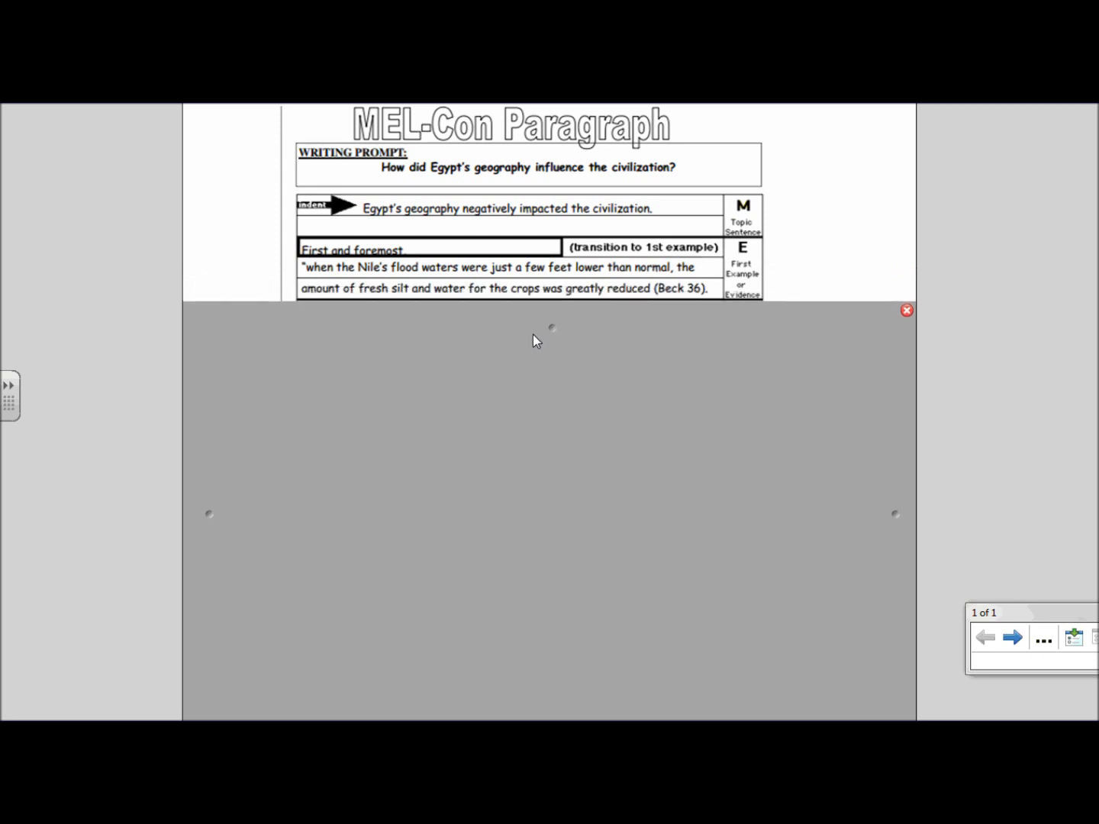
{"action": "mouse_move", "coordinate": [592, 252]}
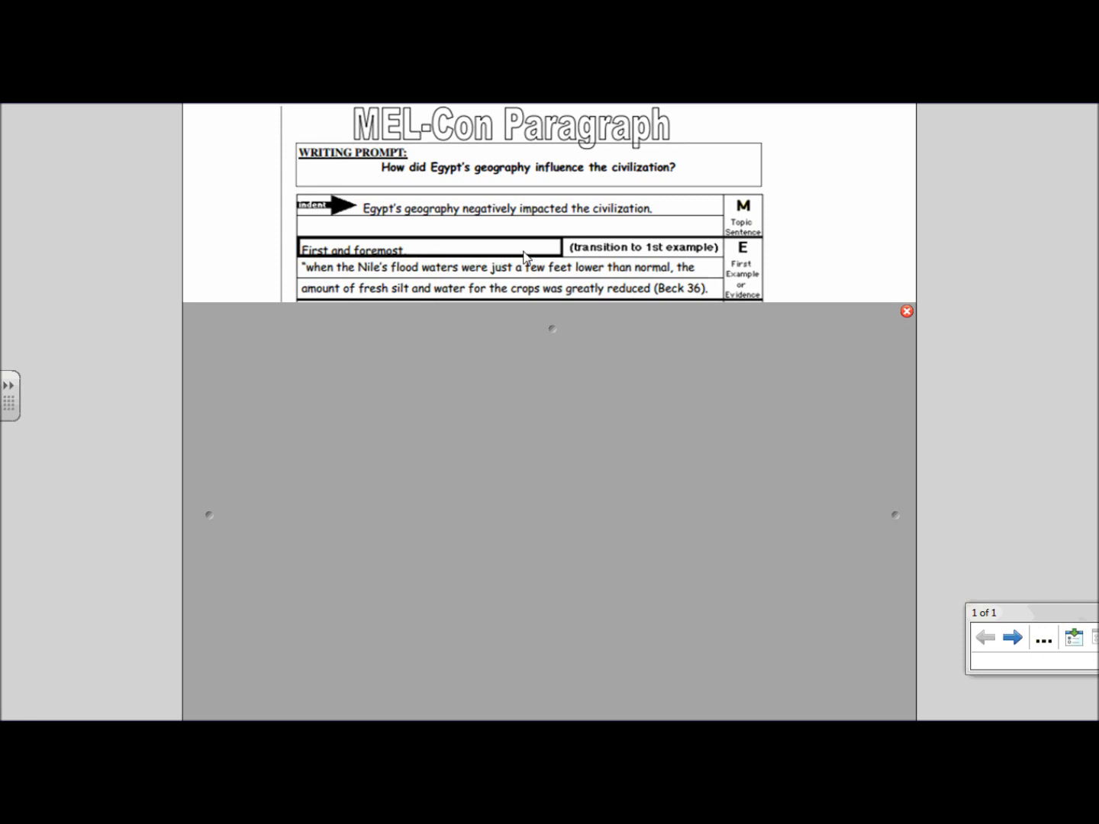
{"action": "mouse_move", "coordinate": [273, 250]}
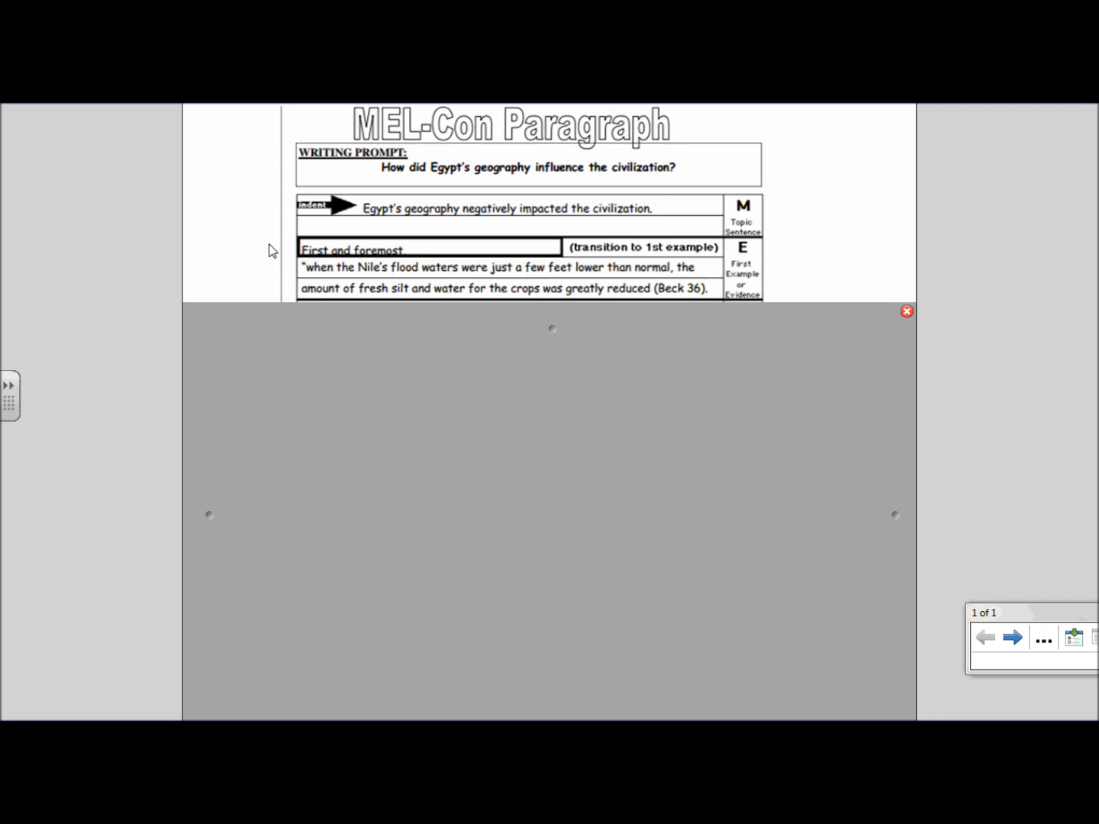
{"action": "mouse_move", "coordinate": [561, 339]}
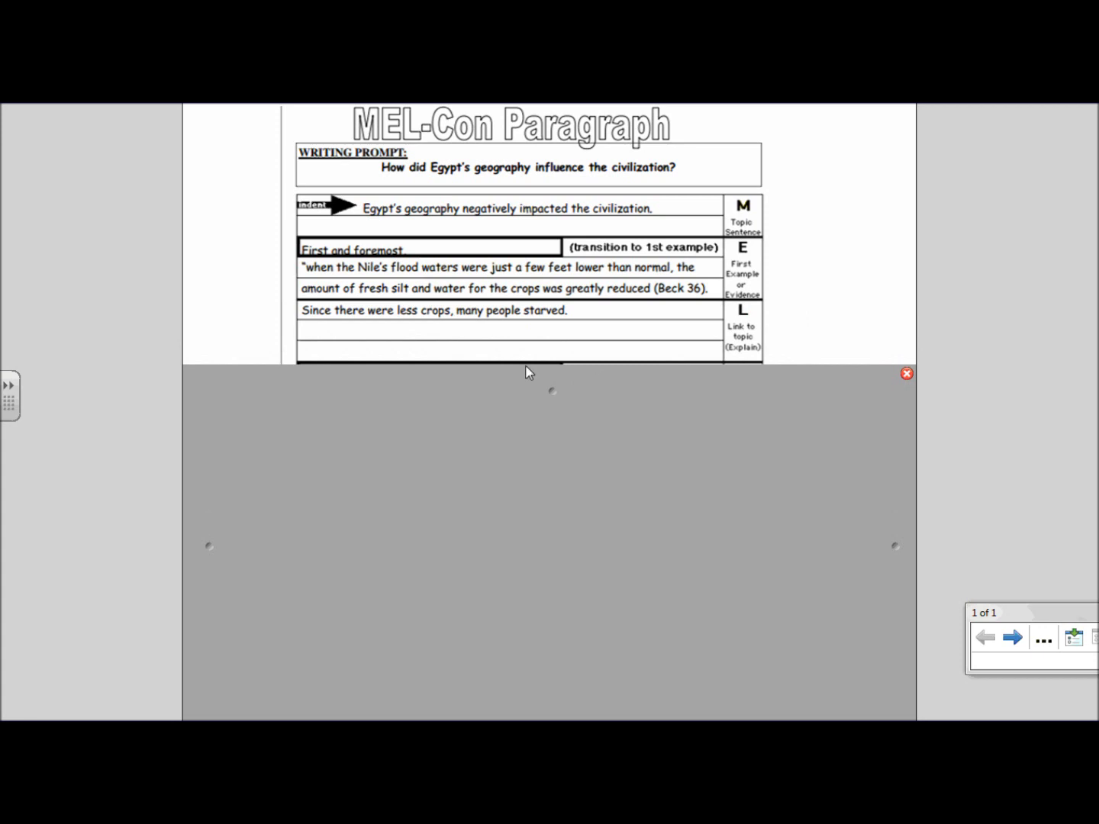
{"action": "mouse_move", "coordinate": [328, 340]}
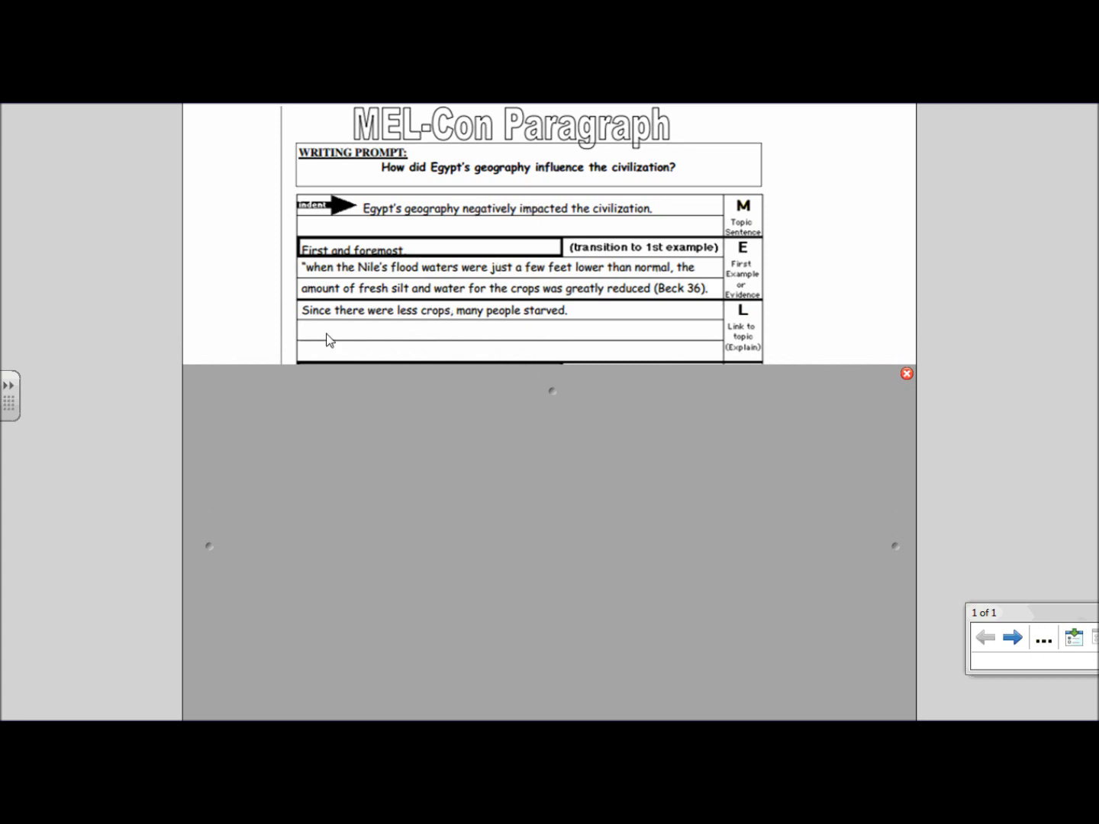
{"action": "mouse_move", "coordinate": [522, 312]}
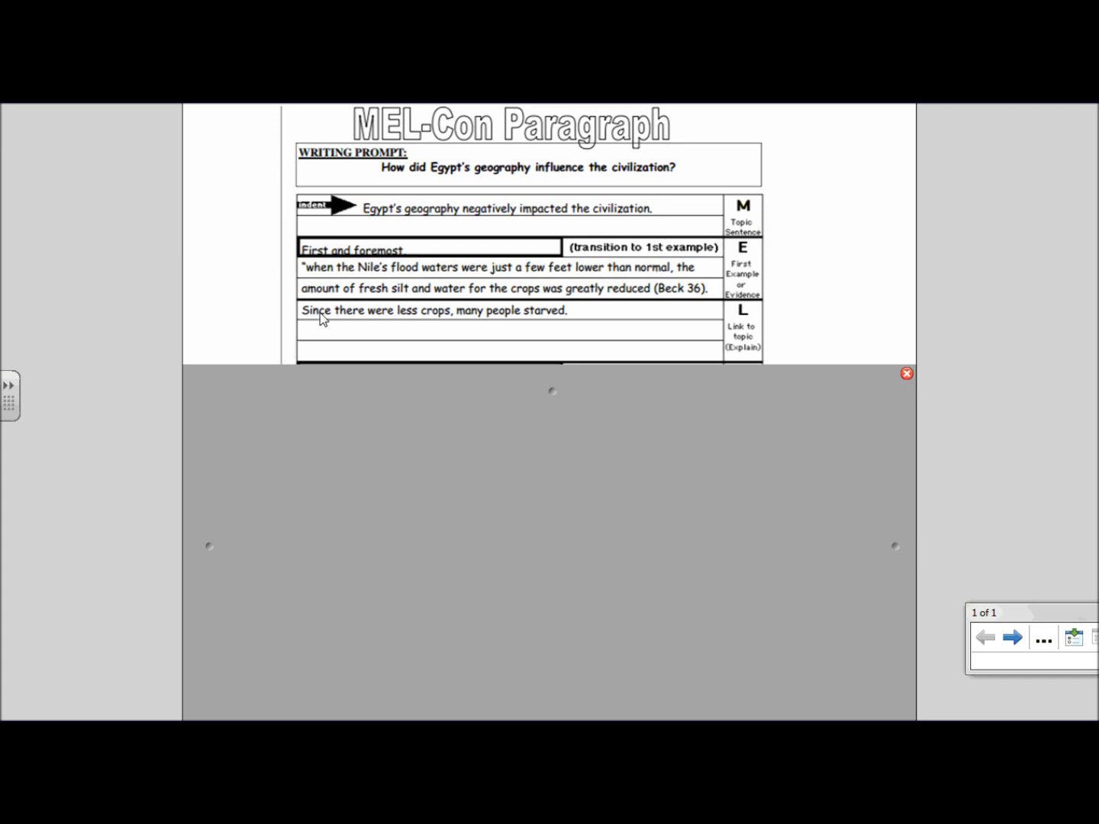
{"action": "mouse_move", "coordinate": [333, 324]}
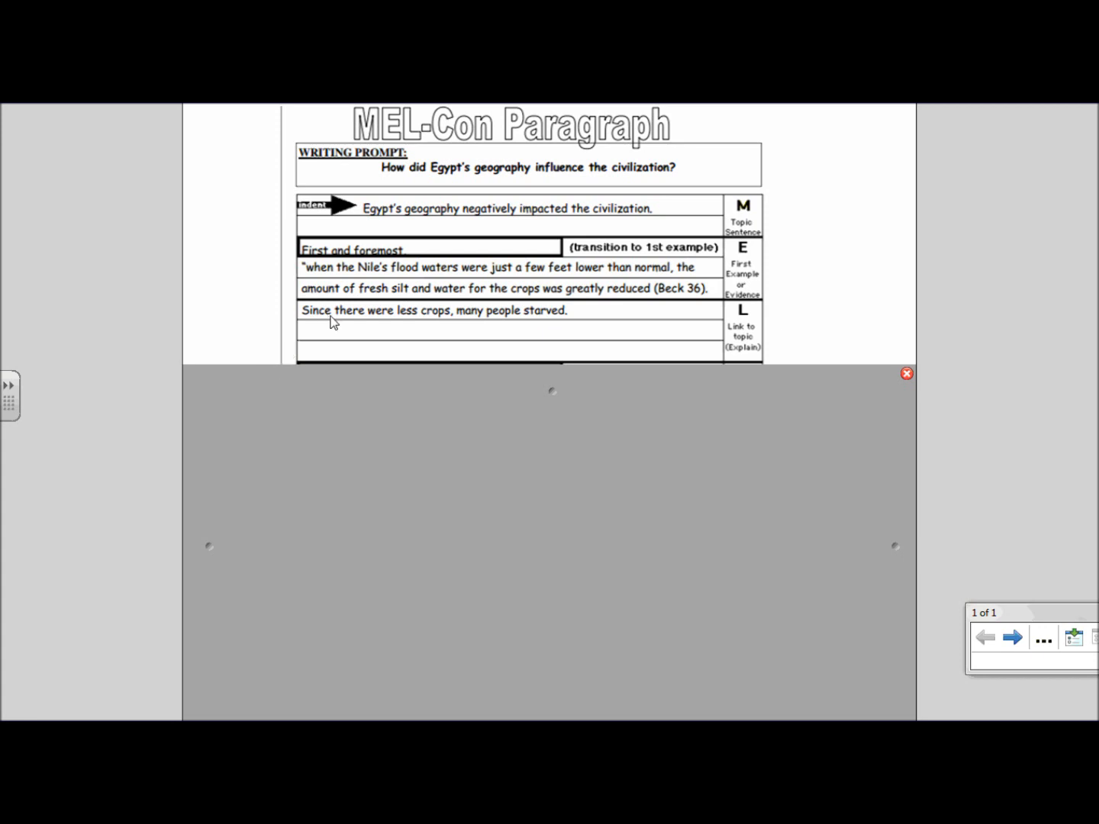
{"action": "mouse_move", "coordinate": [557, 312]}
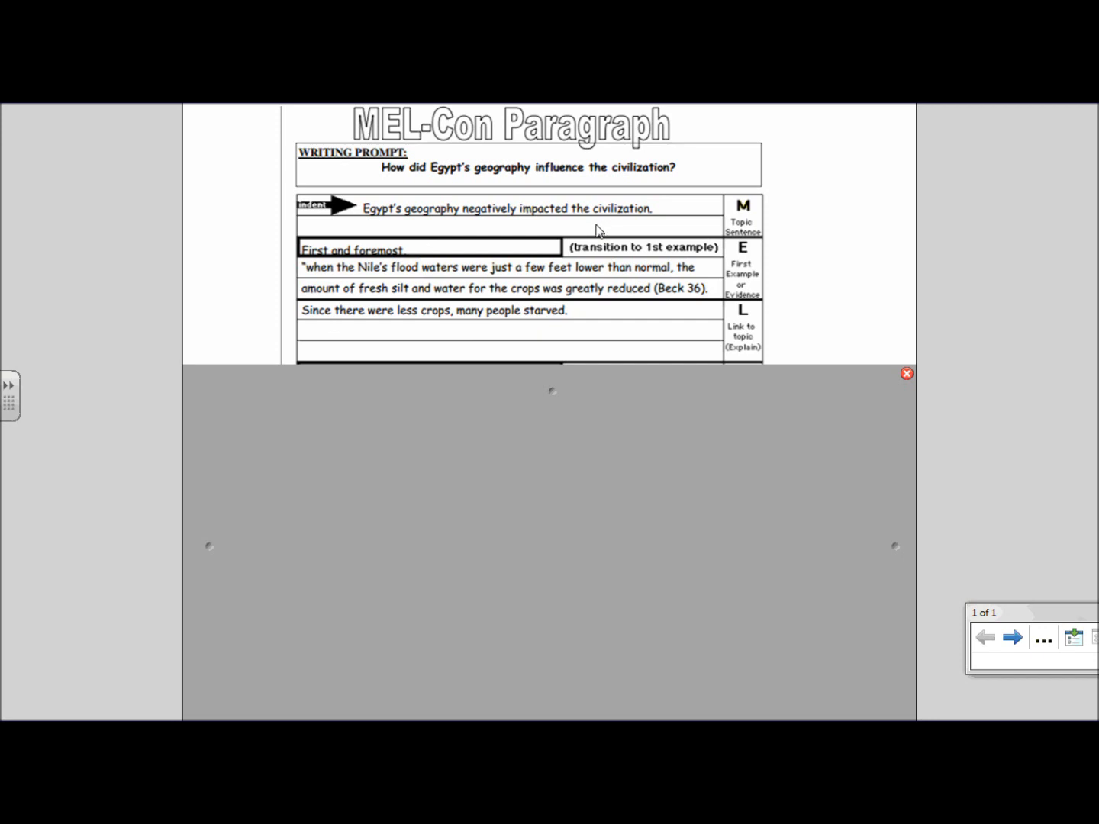
{"action": "mouse_move", "coordinate": [553, 406]}
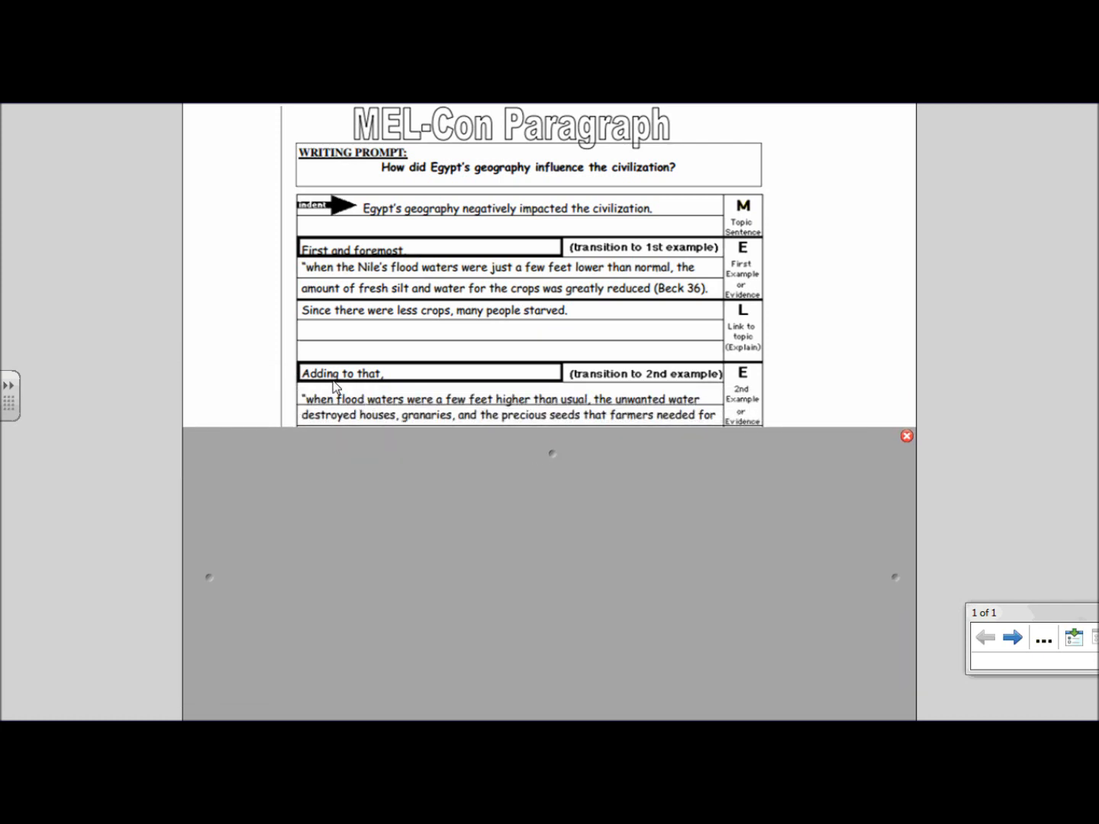
{"action": "mouse_move", "coordinate": [276, 415]}
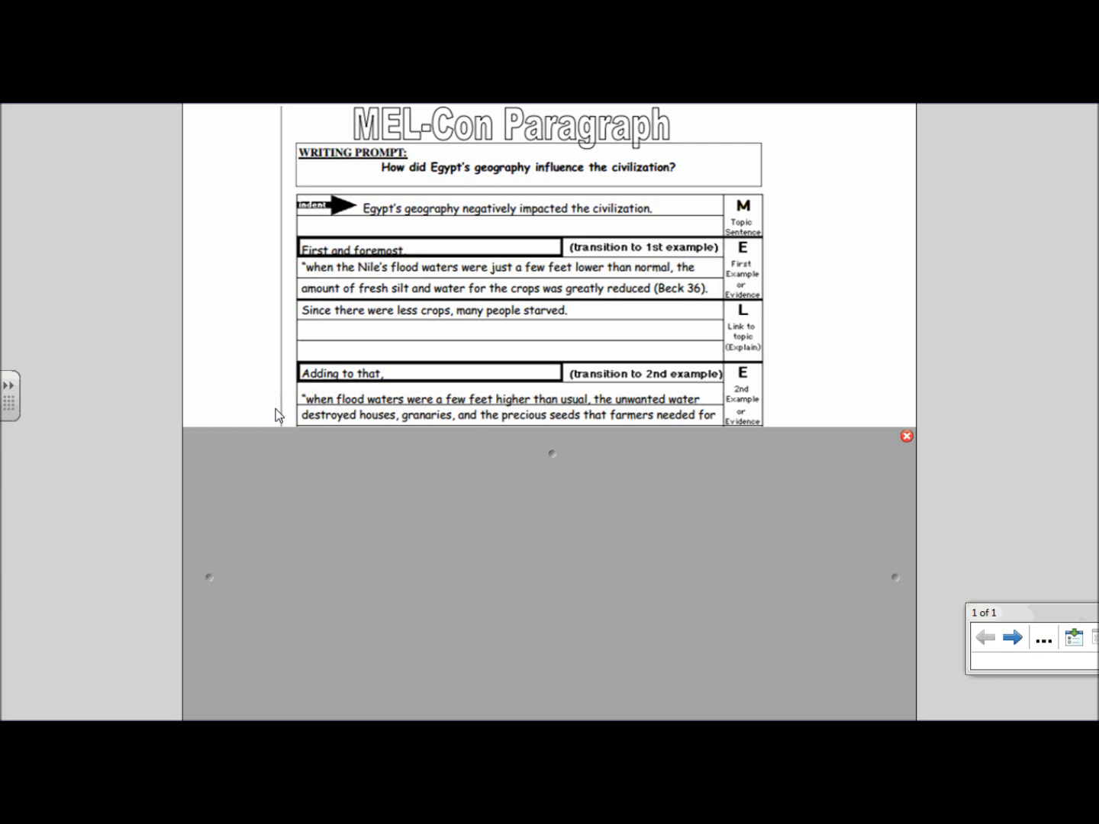
{"action": "mouse_move", "coordinate": [553, 455]}
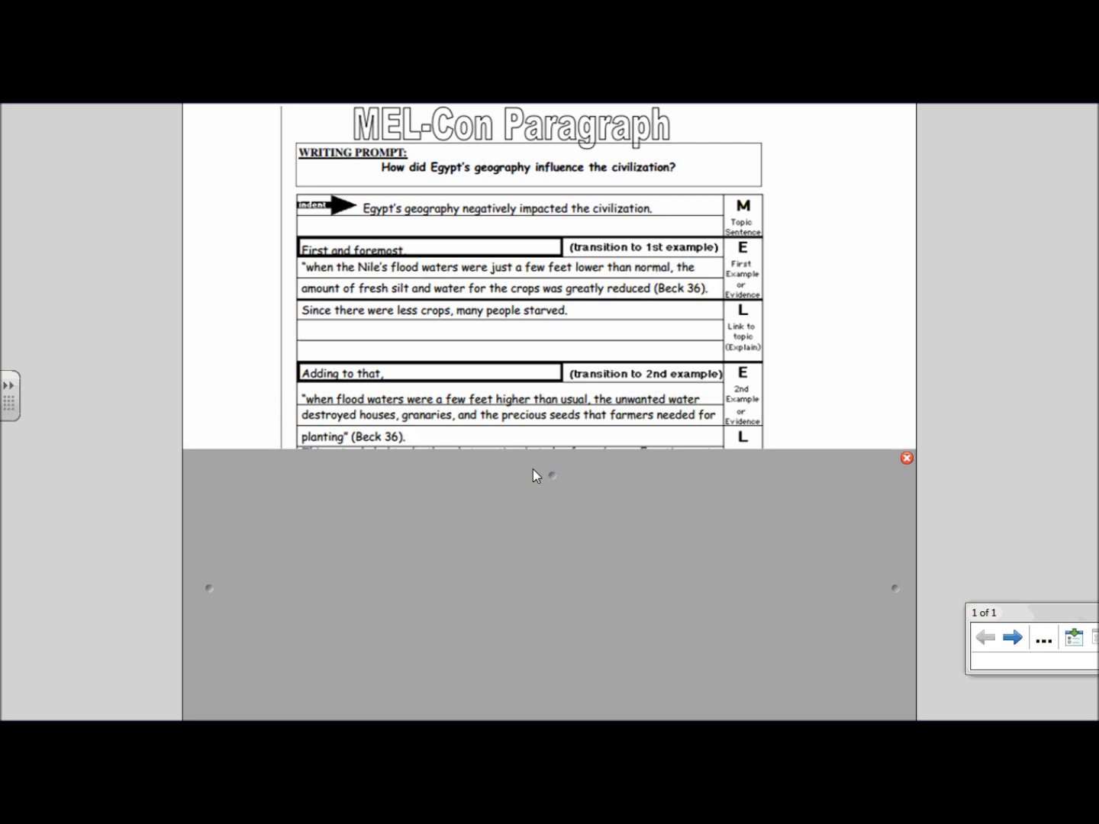
{"action": "mouse_move", "coordinate": [523, 479]}
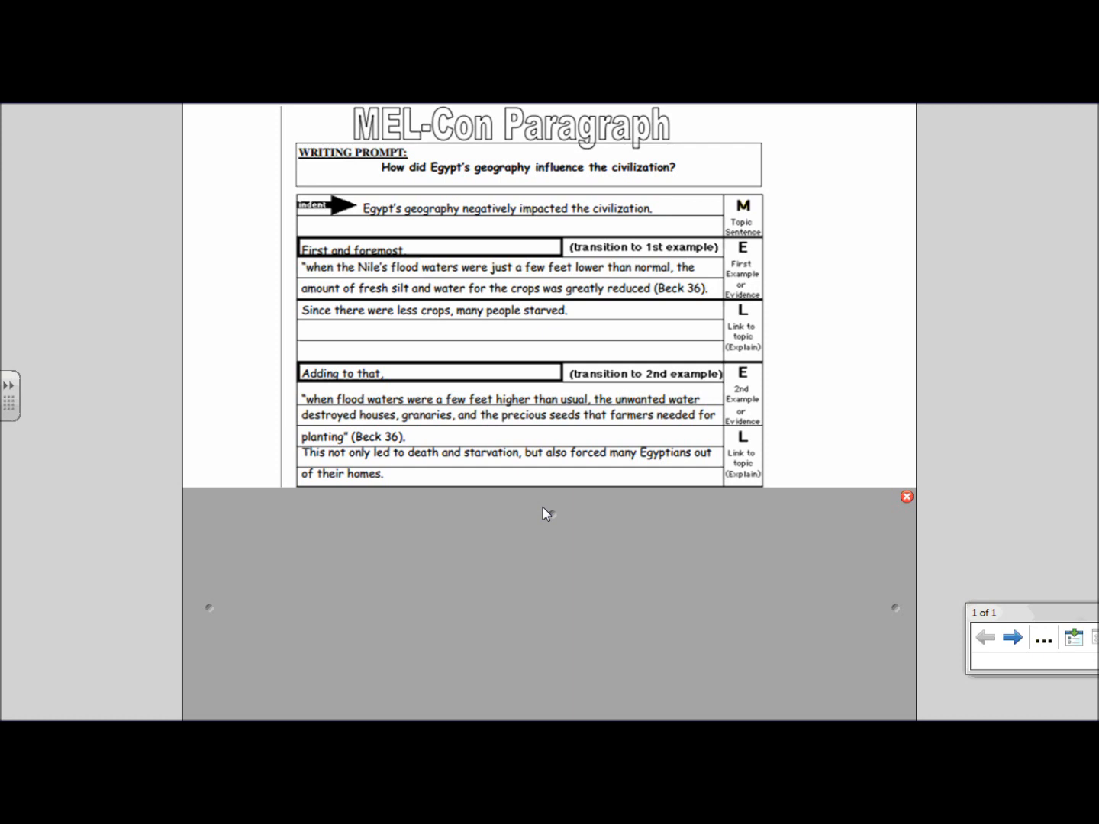
{"action": "mouse_move", "coordinate": [510, 476]}
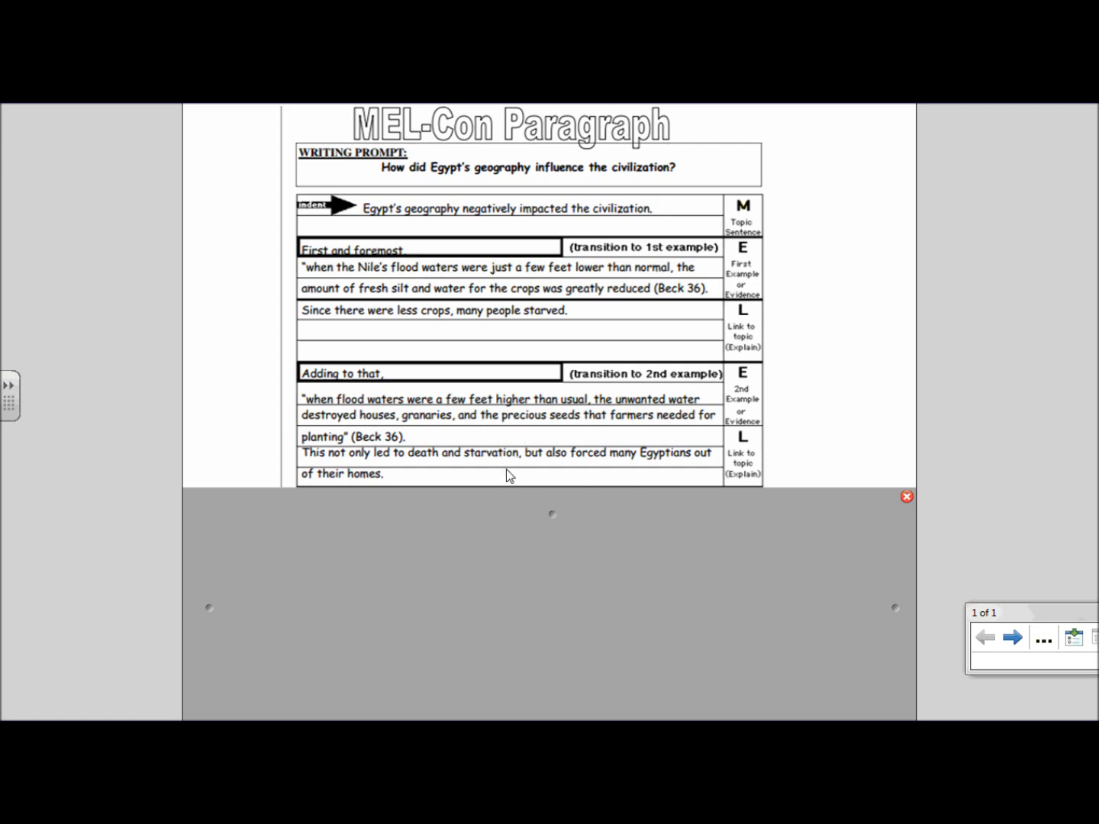
{"action": "mouse_move", "coordinate": [396, 480]}
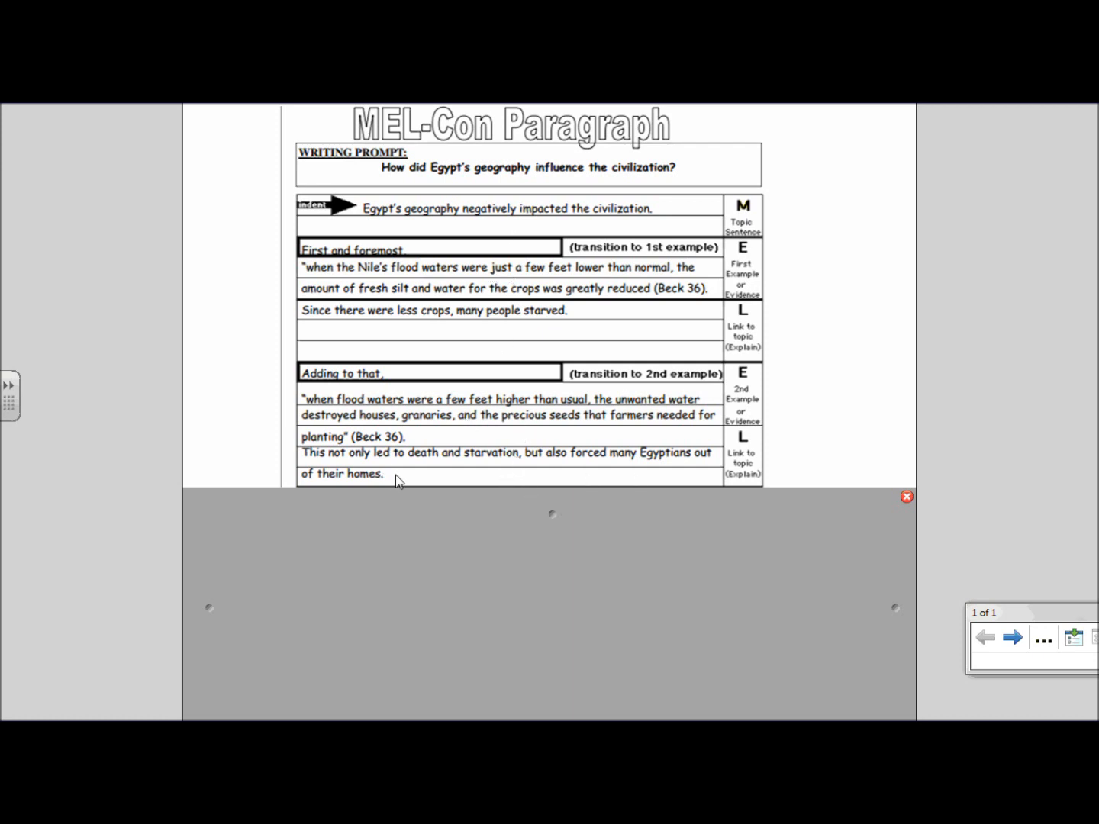
{"action": "mouse_move", "coordinate": [555, 521]}
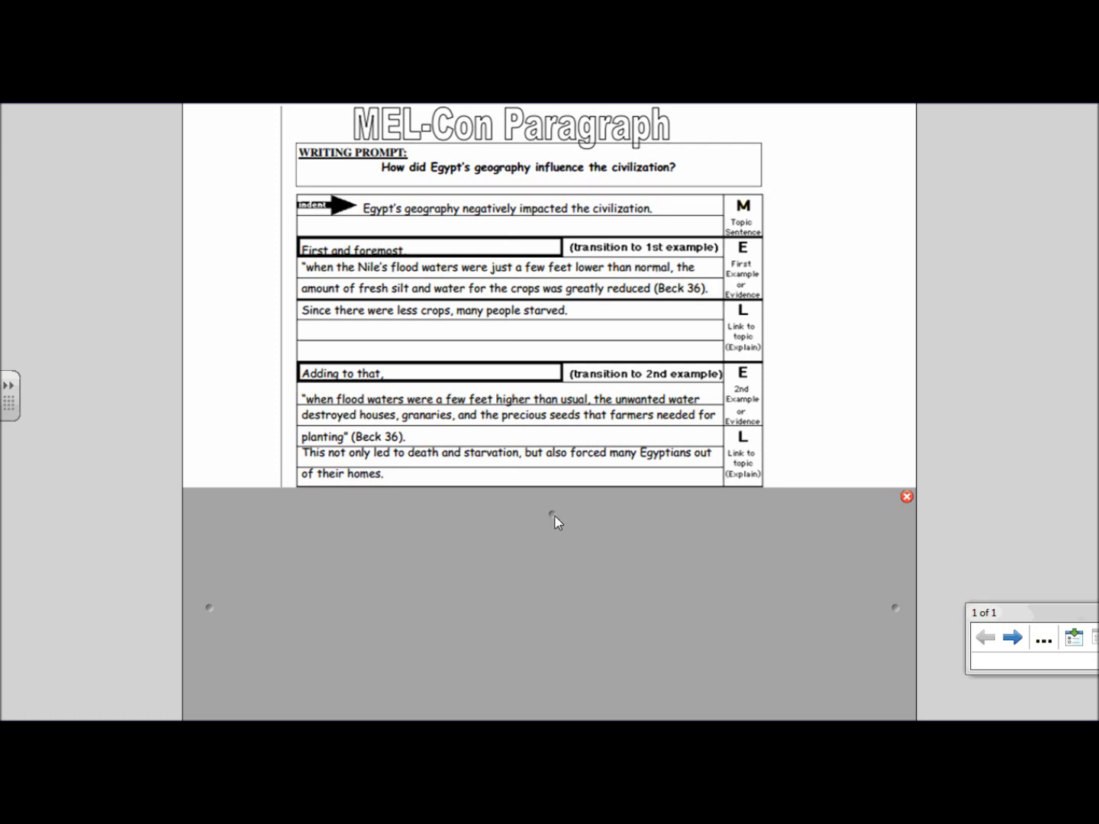
Lower the shade to uncover 'The best and final reason is,' the desert quote and third Link row
{"action": "scroll", "scroll_direction": "up", "scroll_amount": 3}
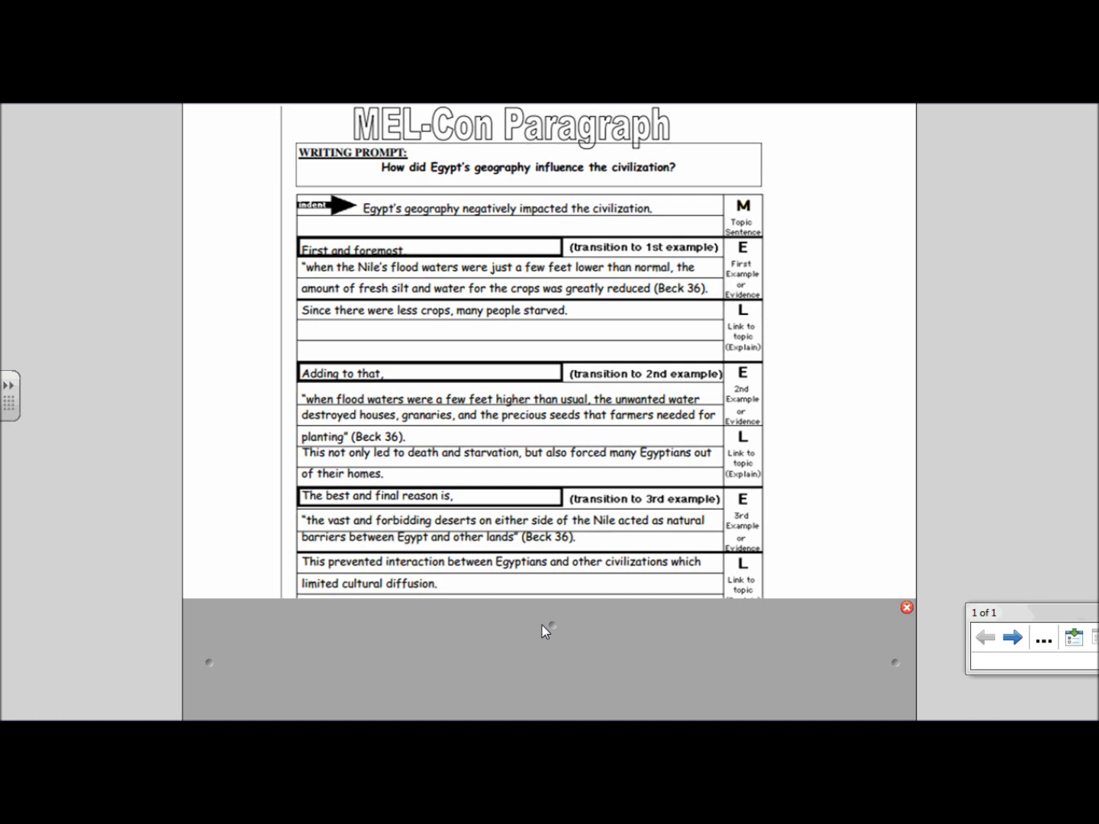
{"action": "mouse_move", "coordinate": [738, 399]}
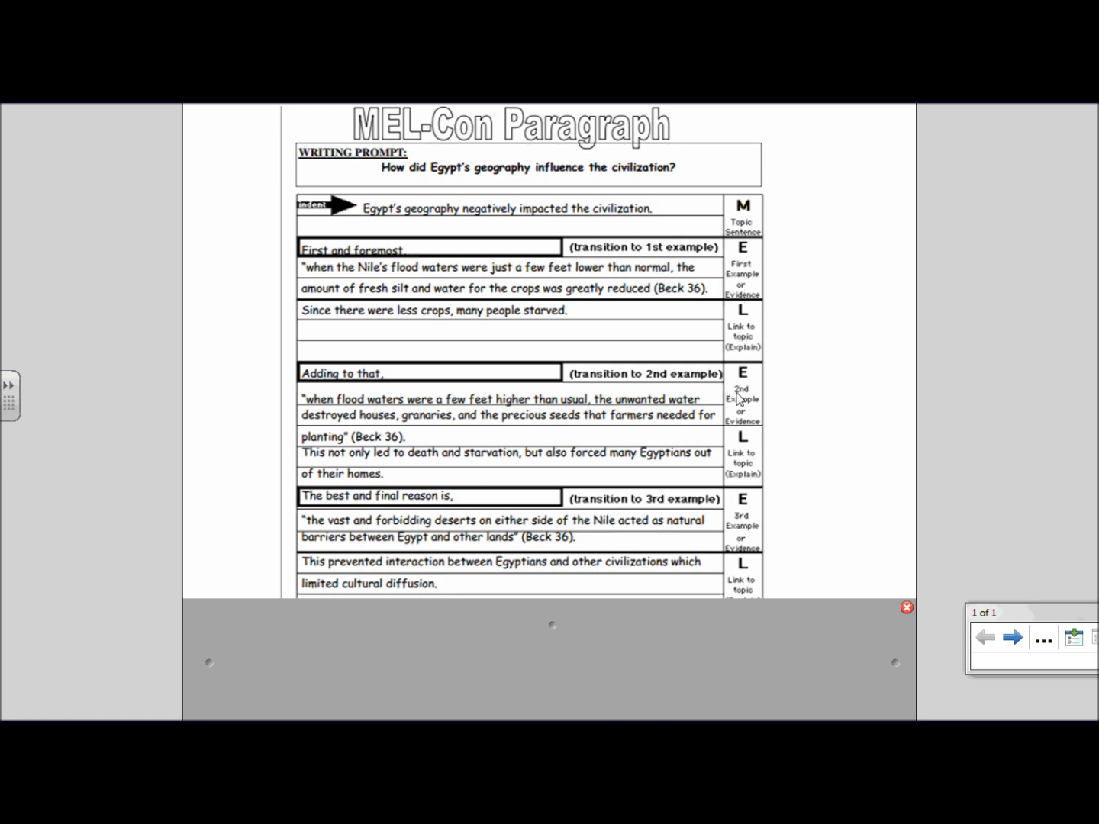
{"action": "mouse_move", "coordinate": [725, 435]}
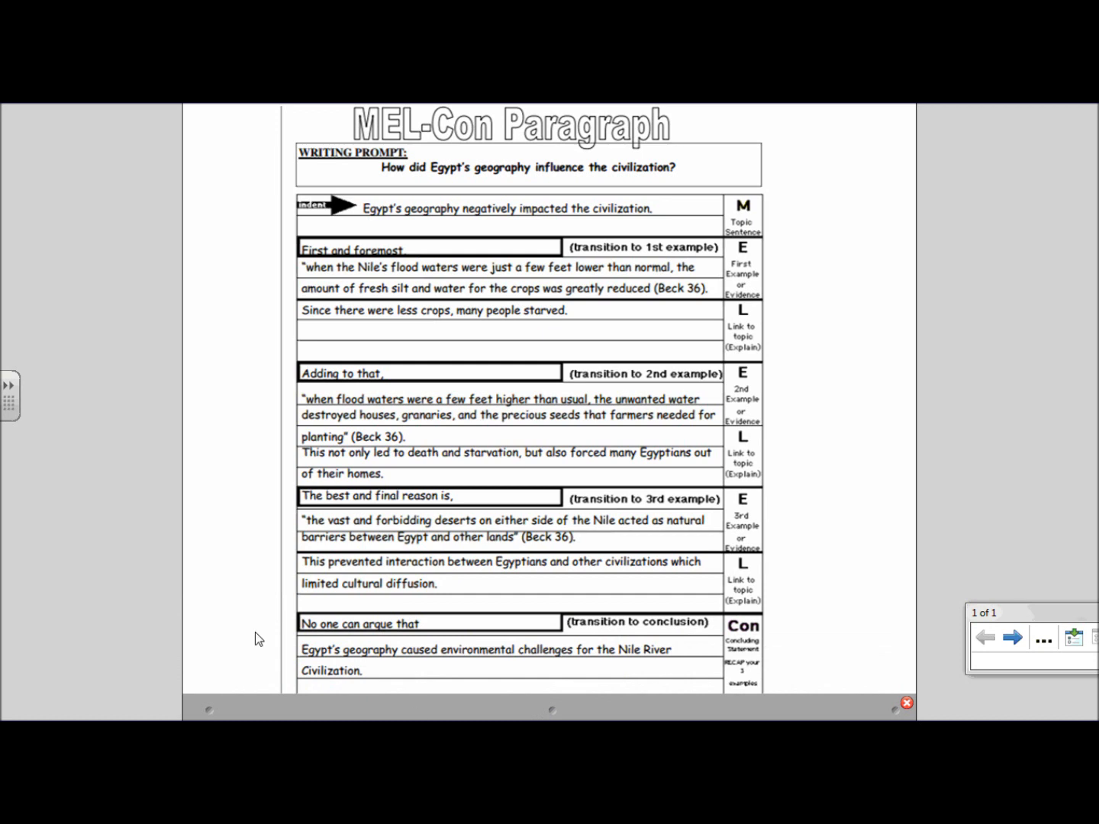
{"action": "mouse_move", "coordinate": [296, 196]}
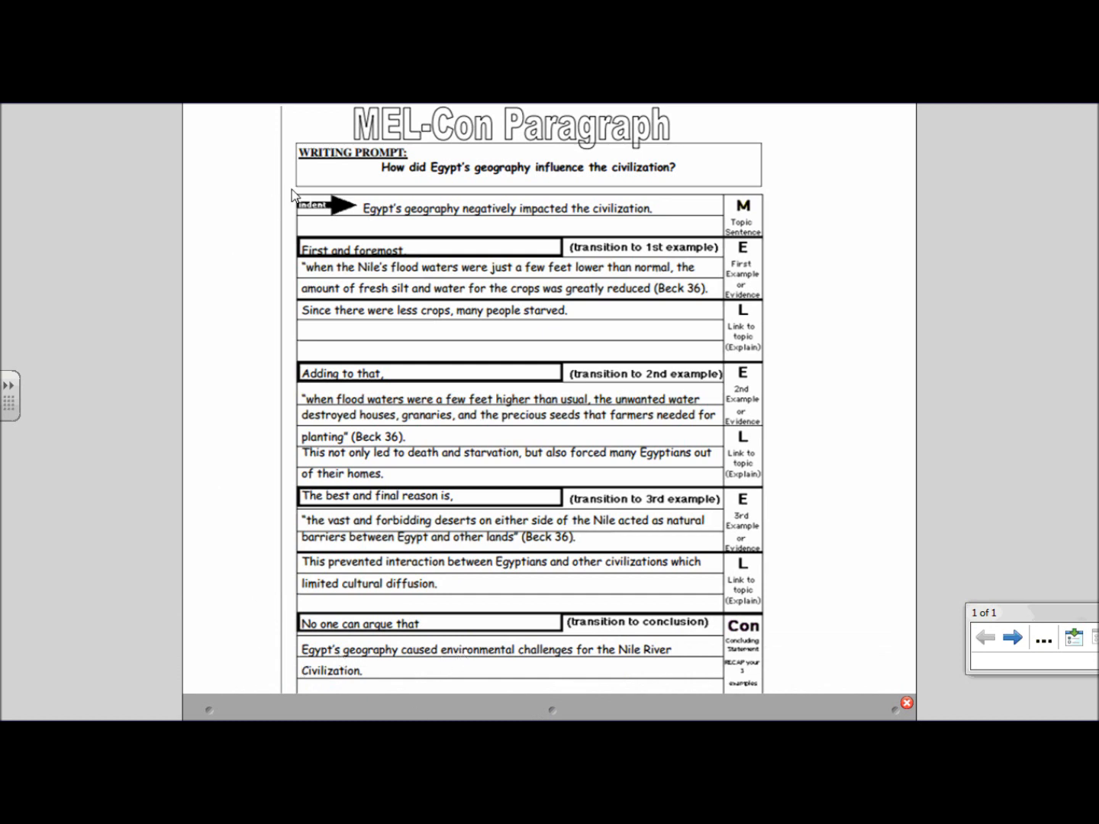
{"action": "mouse_move", "coordinate": [290, 217]}
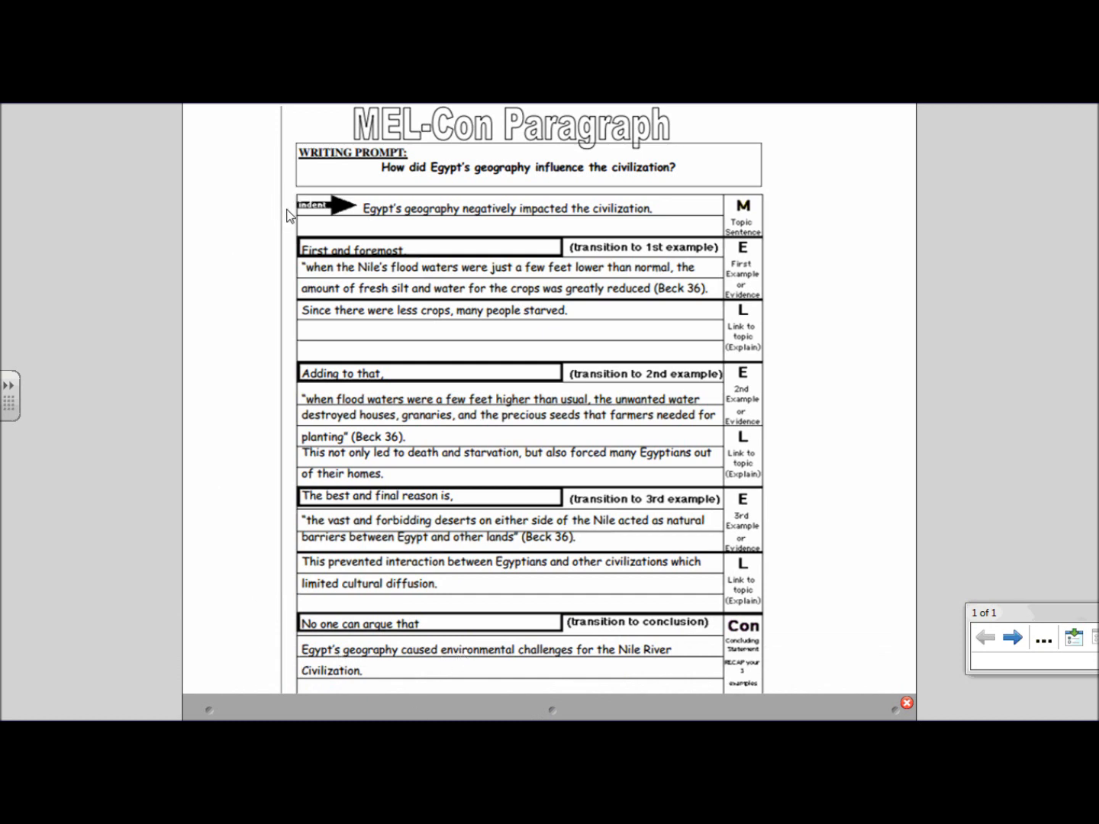
{"action": "mouse_move", "coordinate": [297, 660]}
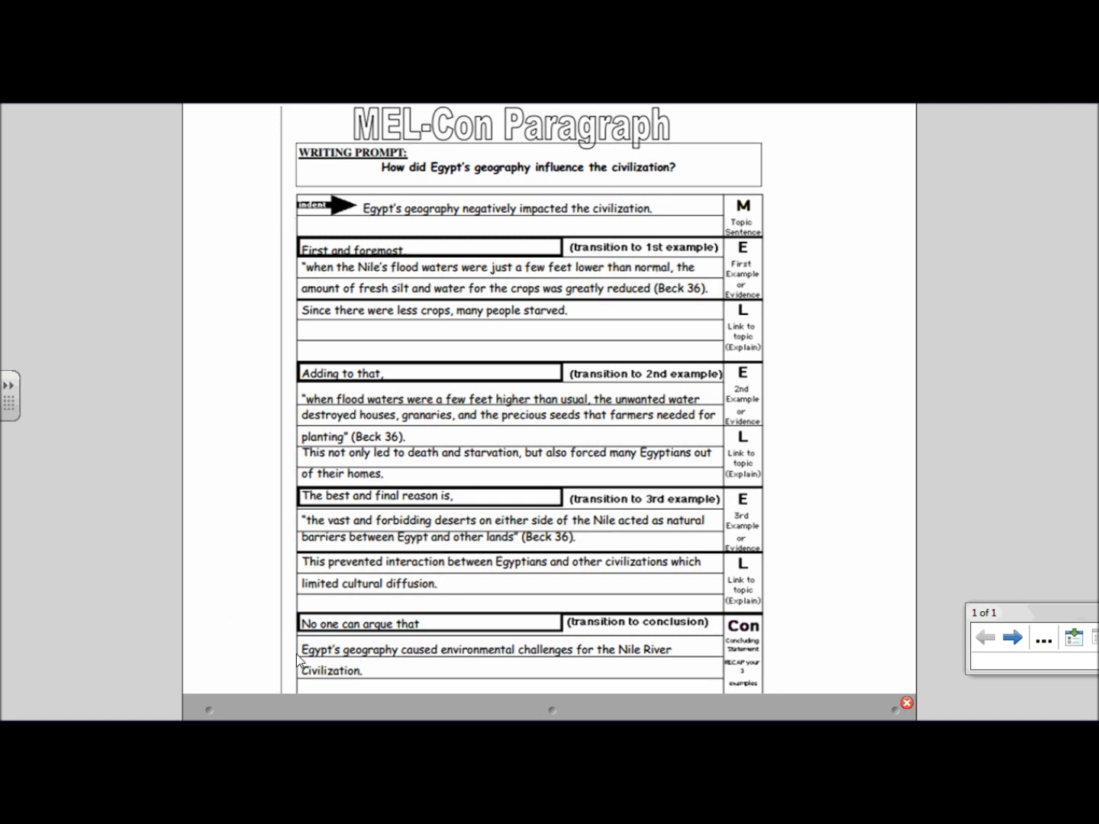
{"action": "mouse_move", "coordinate": [281, 665]}
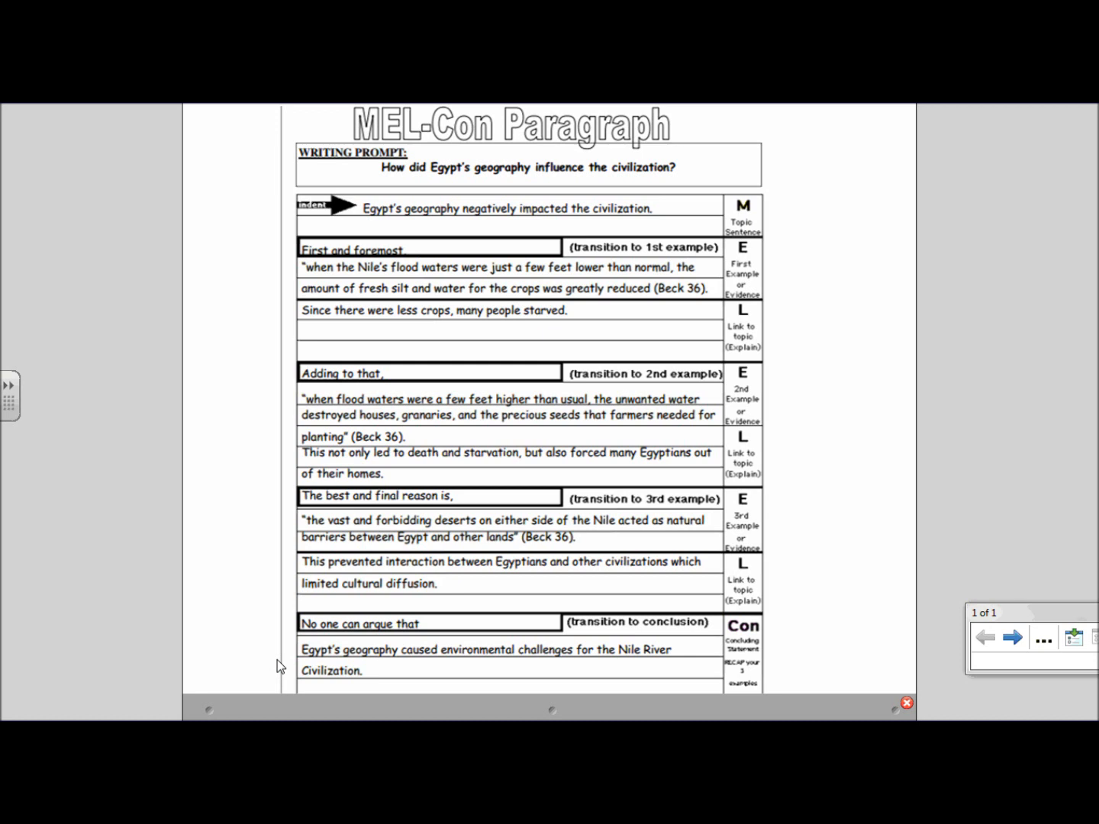